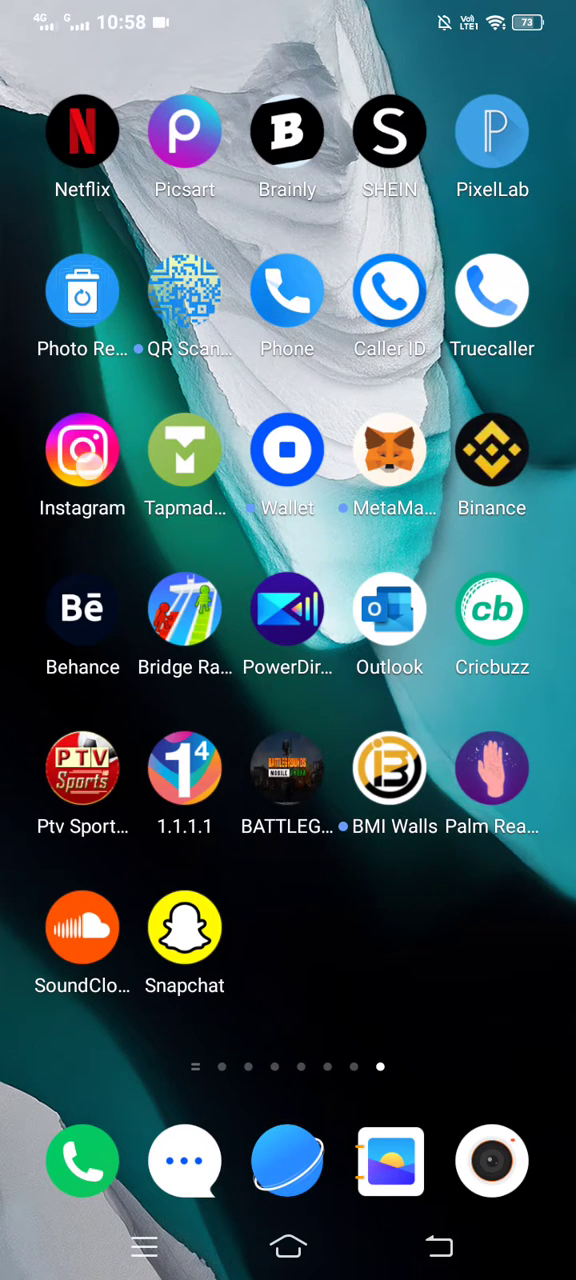
Step: Launch Instagram and reach the story sticker tray with Poll, Quiz, Music and Link options
click(82, 450)
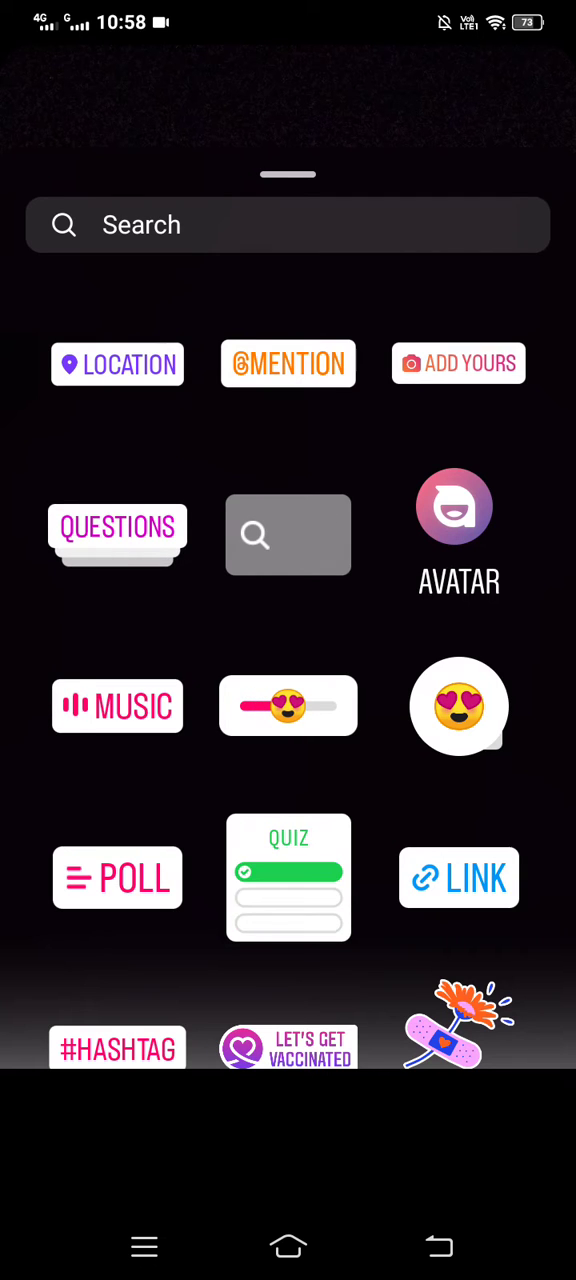
Step: Add a Questions sticker reading 'Ask me a anonymous question' and place it on the story
click(116, 528)
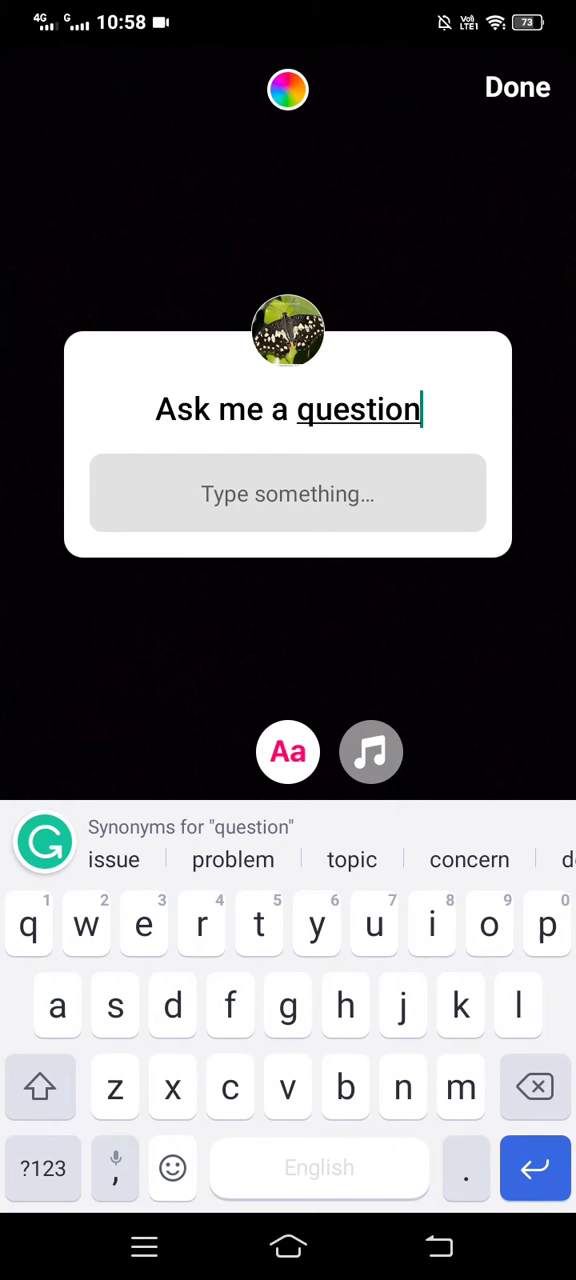
text(a)
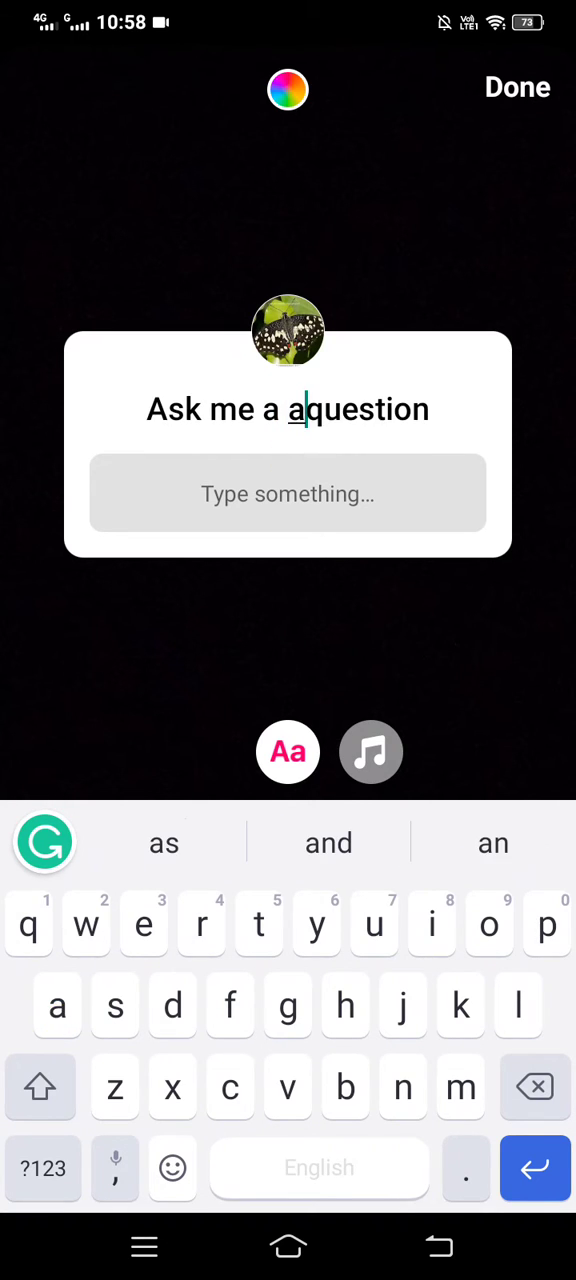
text(nonymo)
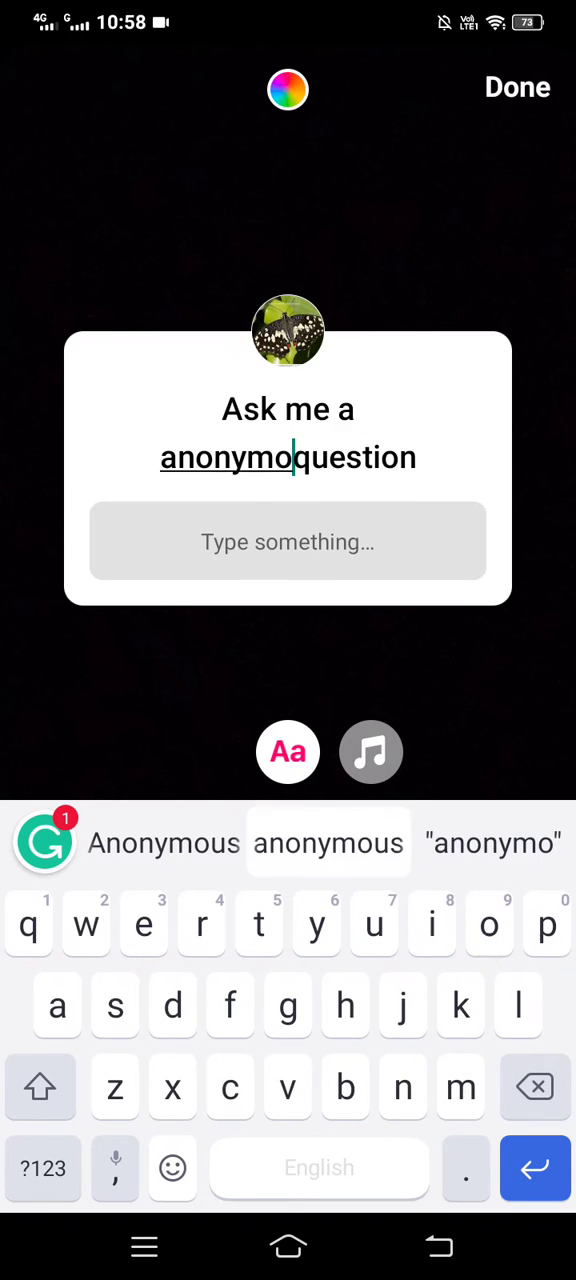
click(328, 844)
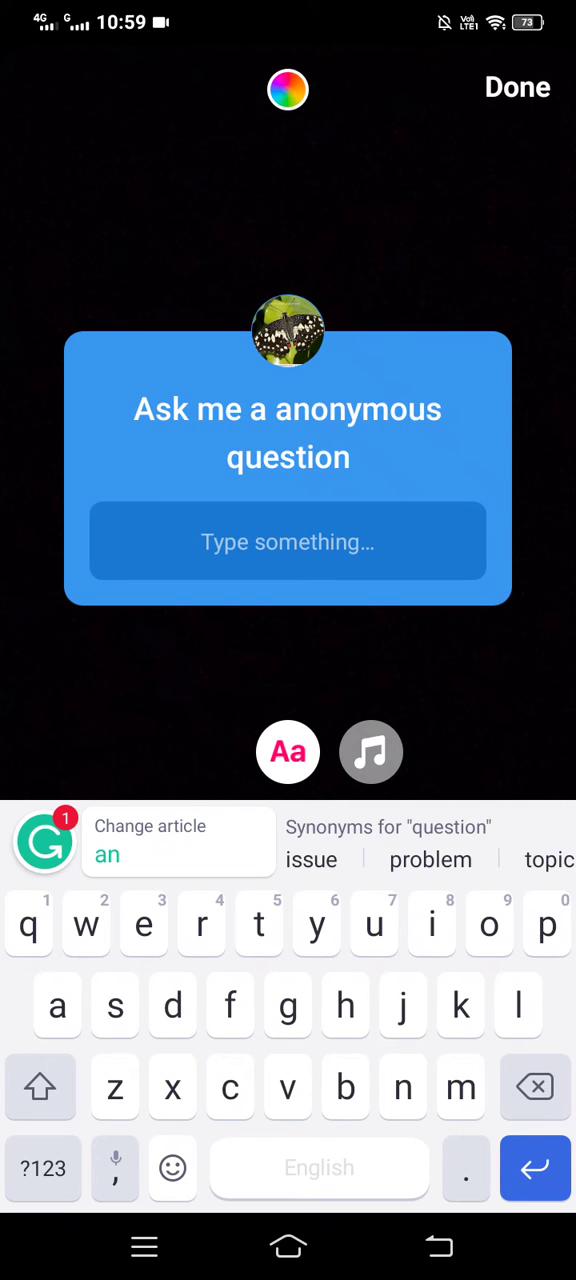
click(516, 88)
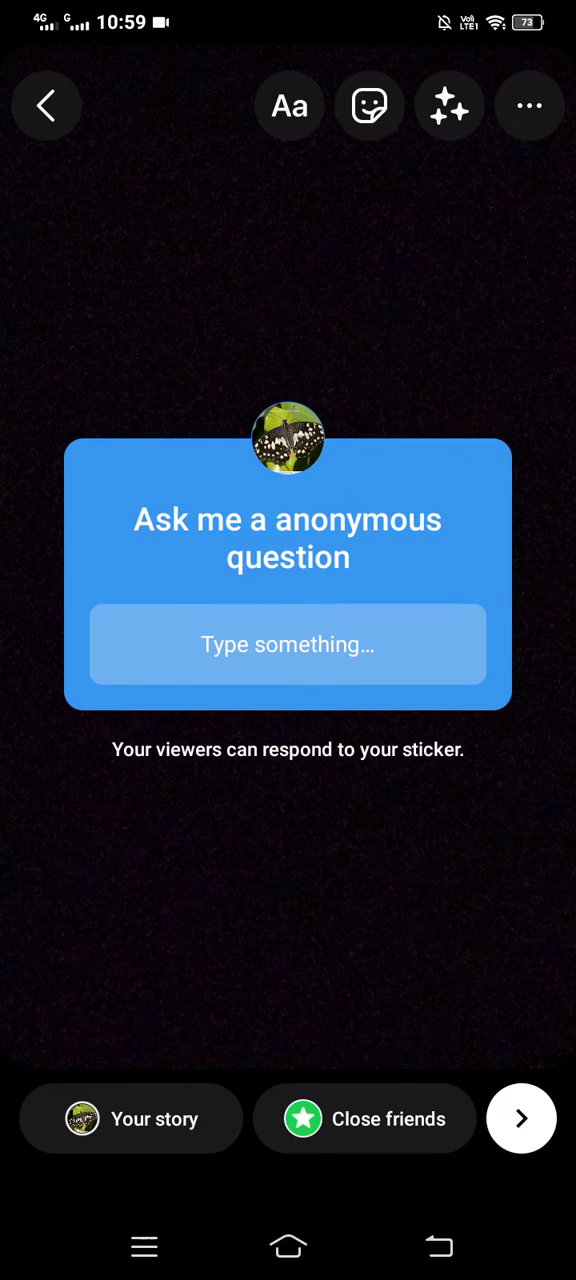